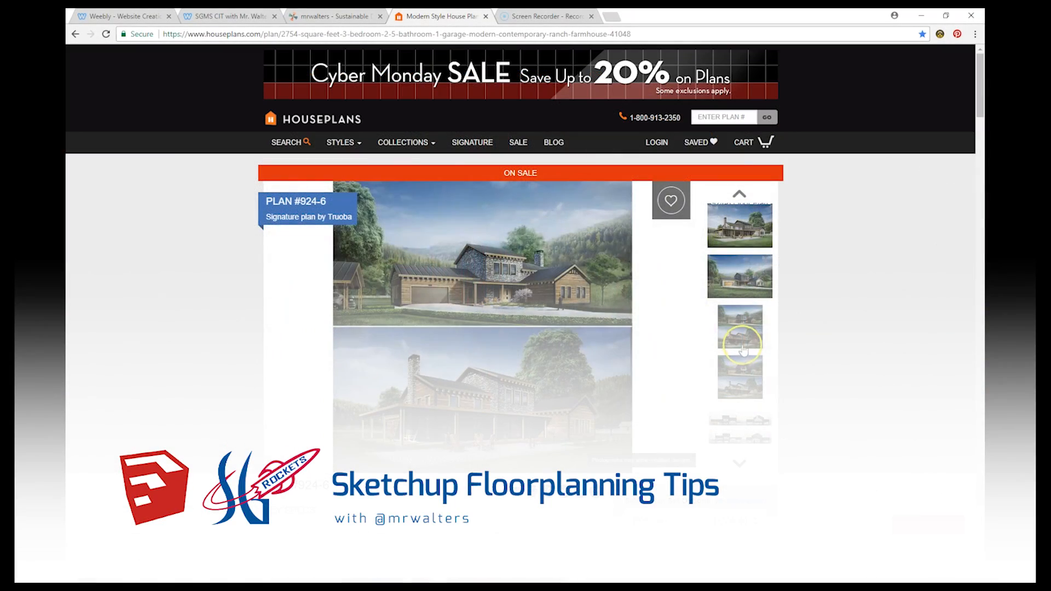
Scroll down the listing page toward the enlarged floor plan image.
scroll(down, 3)
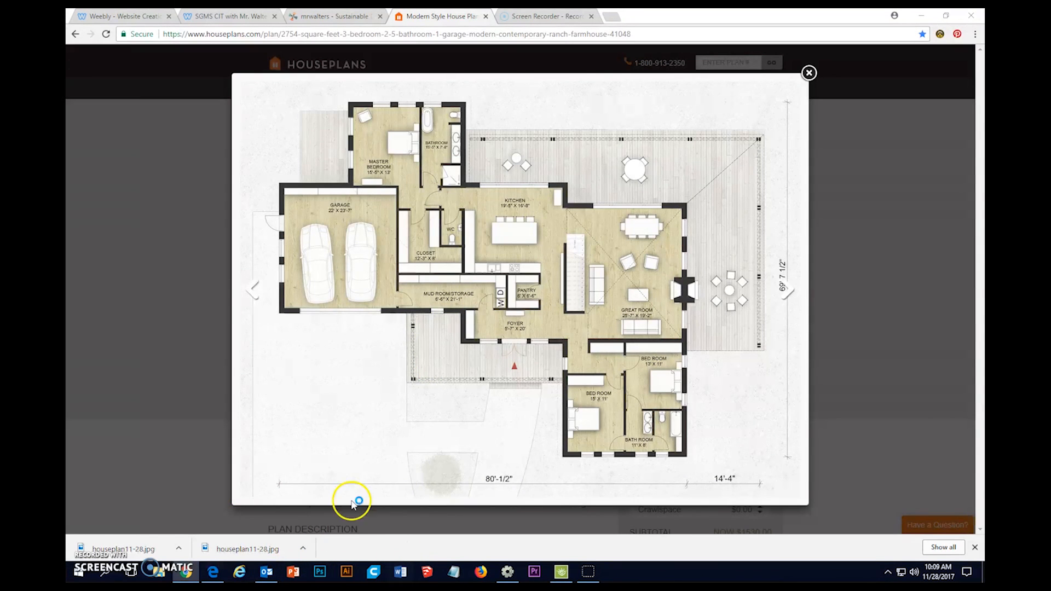
Launch SketchUp from the taskbar and start a new model from the welcome window template.
click(426, 572)
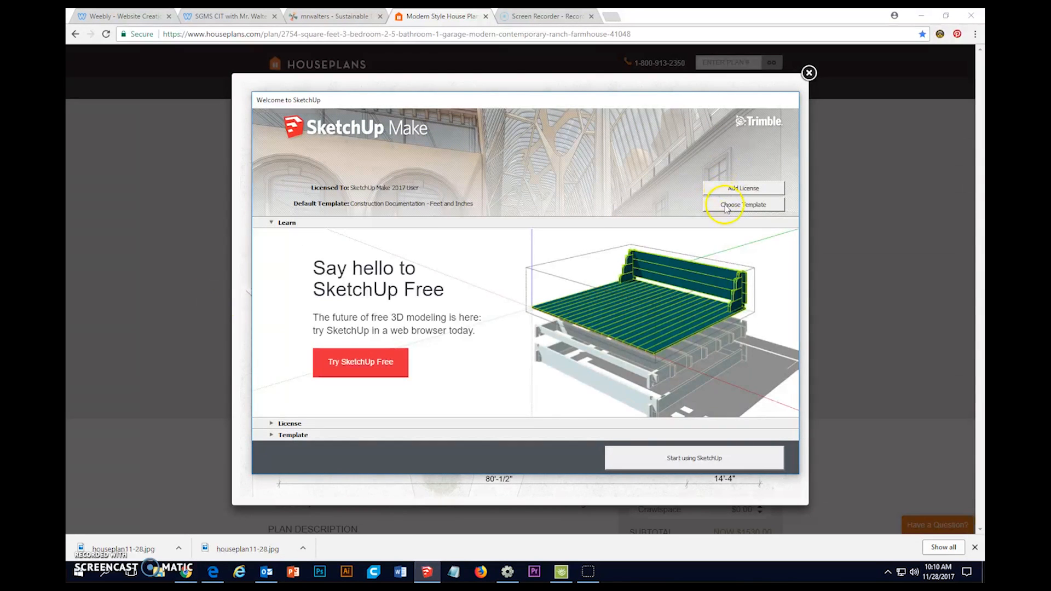
click(742, 205)
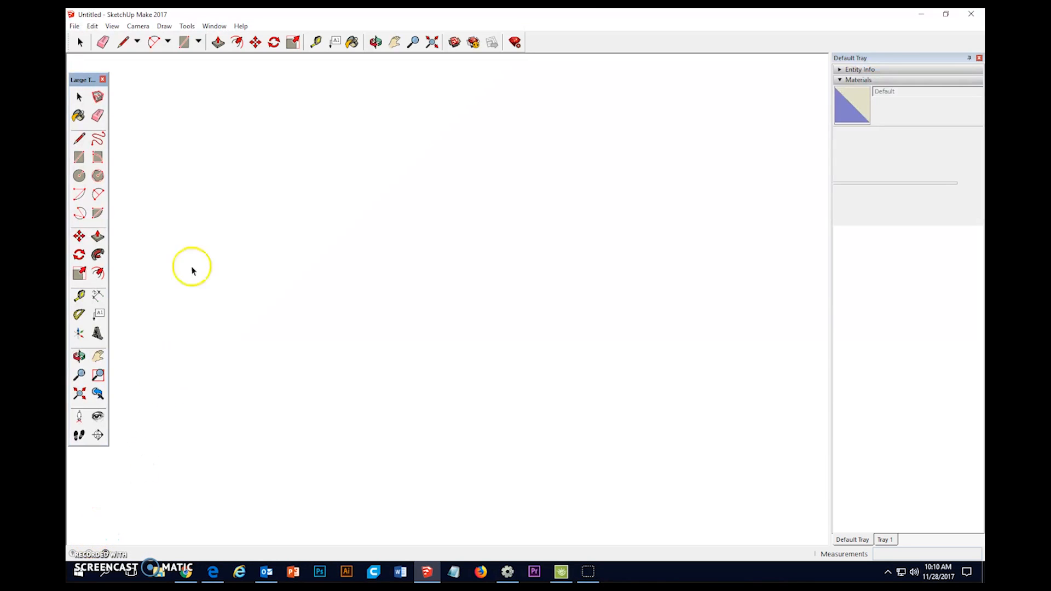
mouse_move(116, 128)
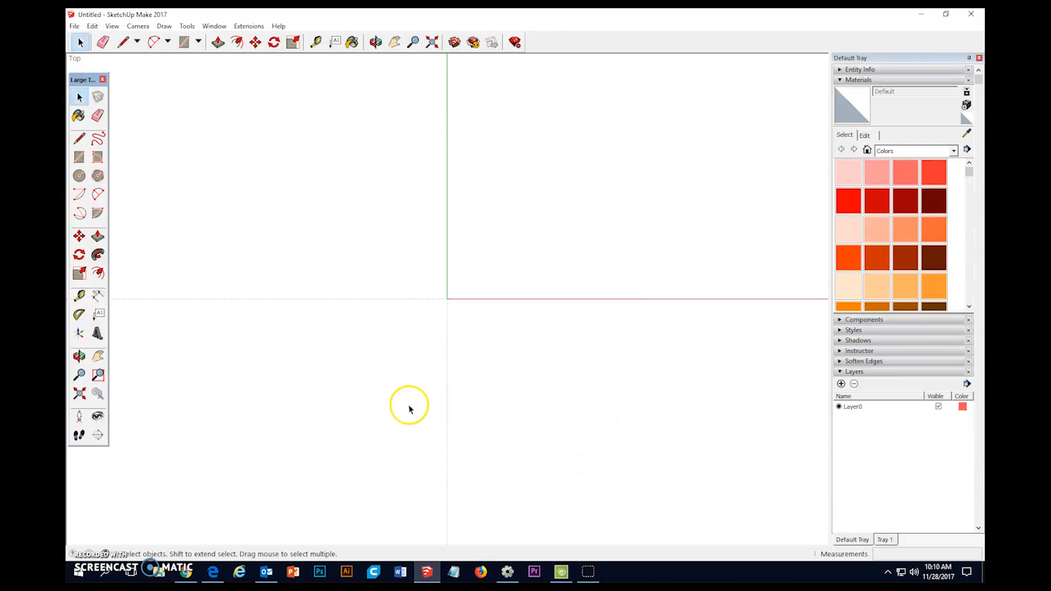
Open the File menu to reach the import command.
click(75, 26)
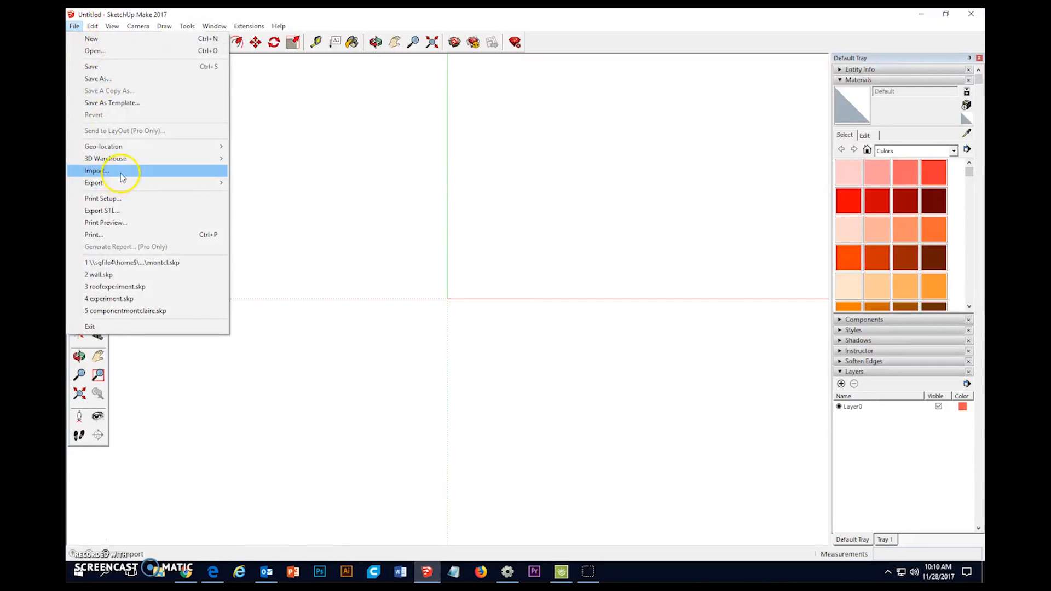
Import houseplan11-28.jpg as an image using All Supported Image Types.
click(96, 170)
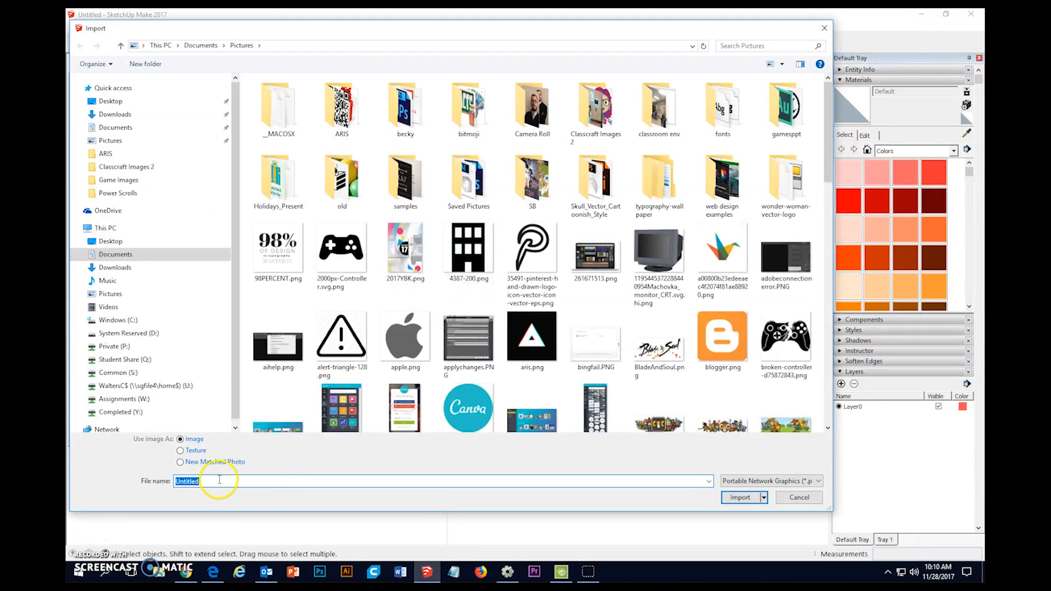
text(hous)
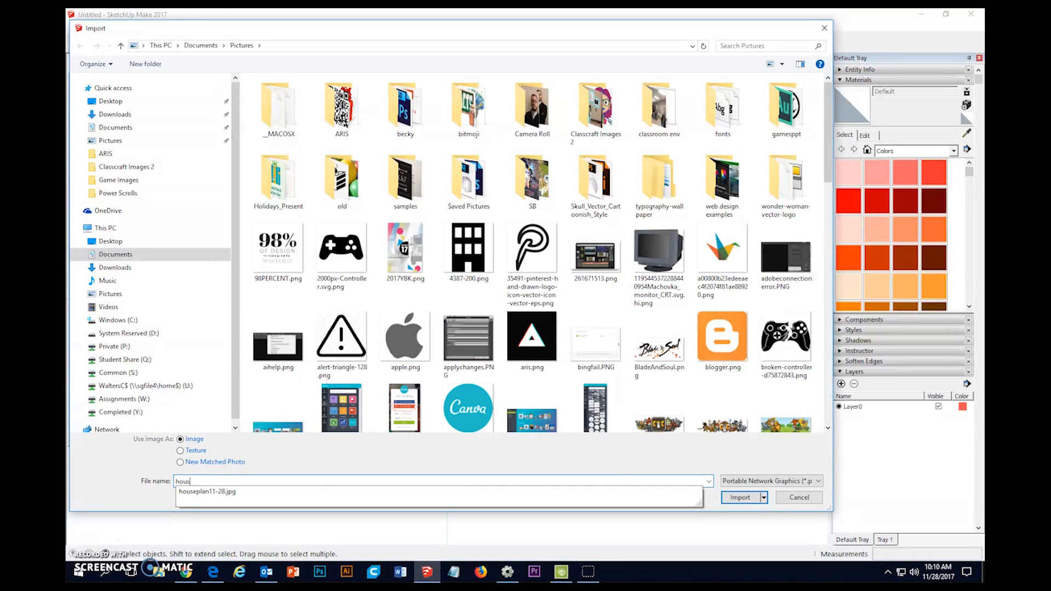
click(207, 492)
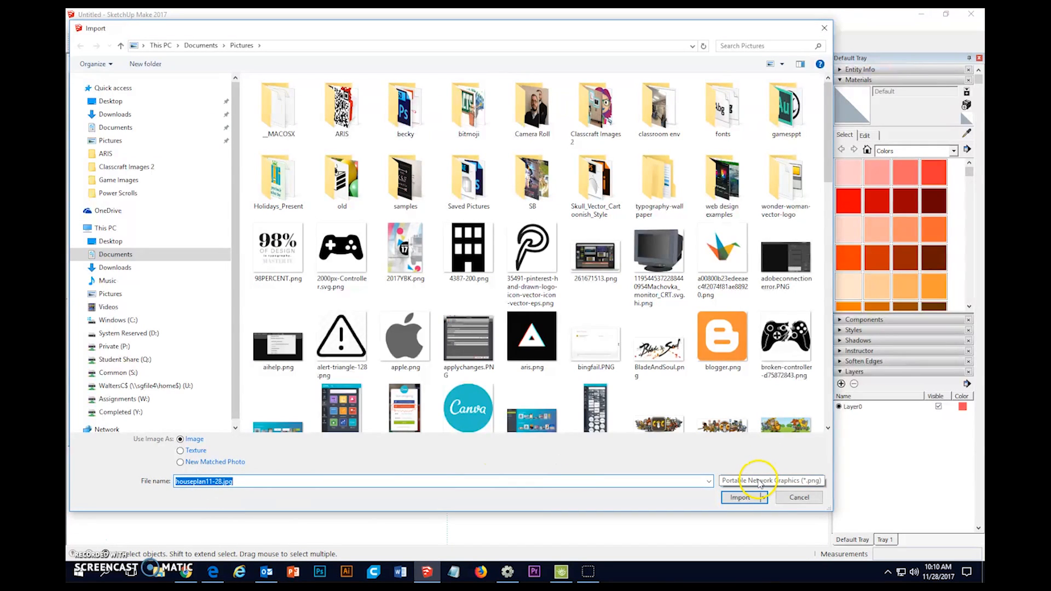
click(771, 480)
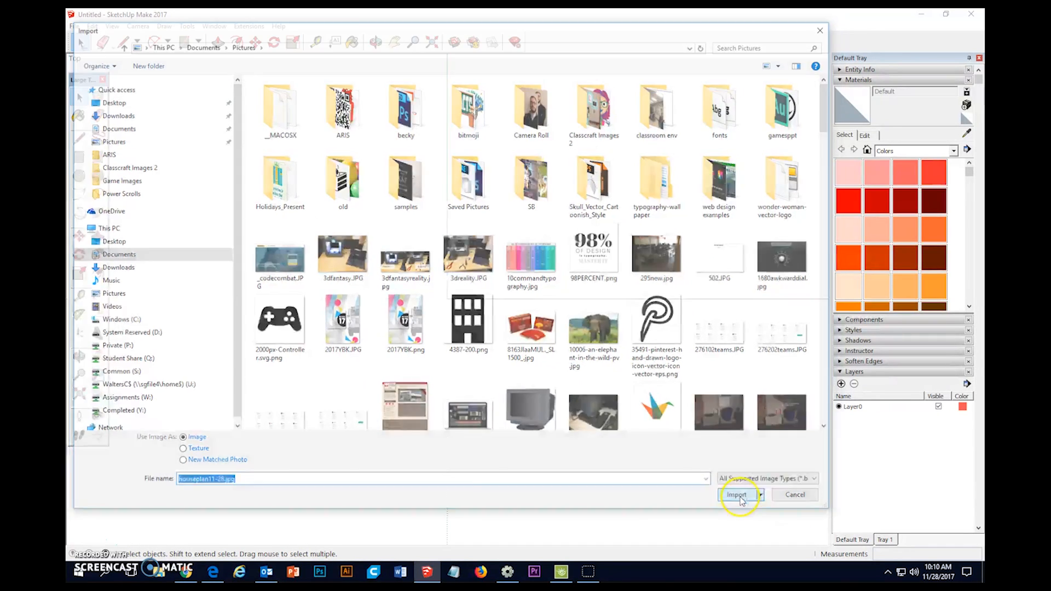
click(737, 495)
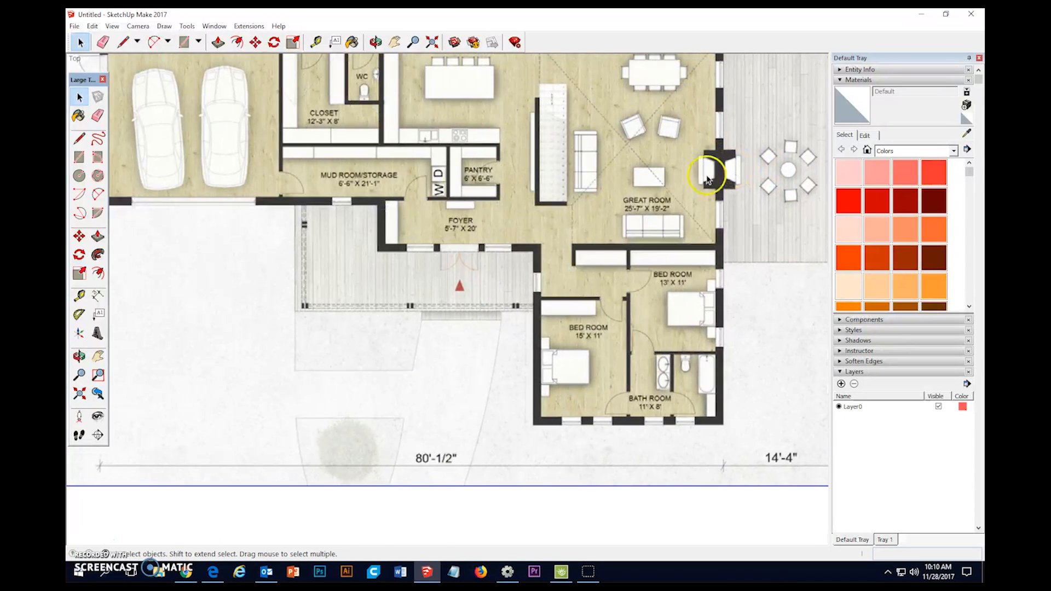
Zoom in toward the placed floor plan's 14'-4" dimension.
scroll(down, 3)
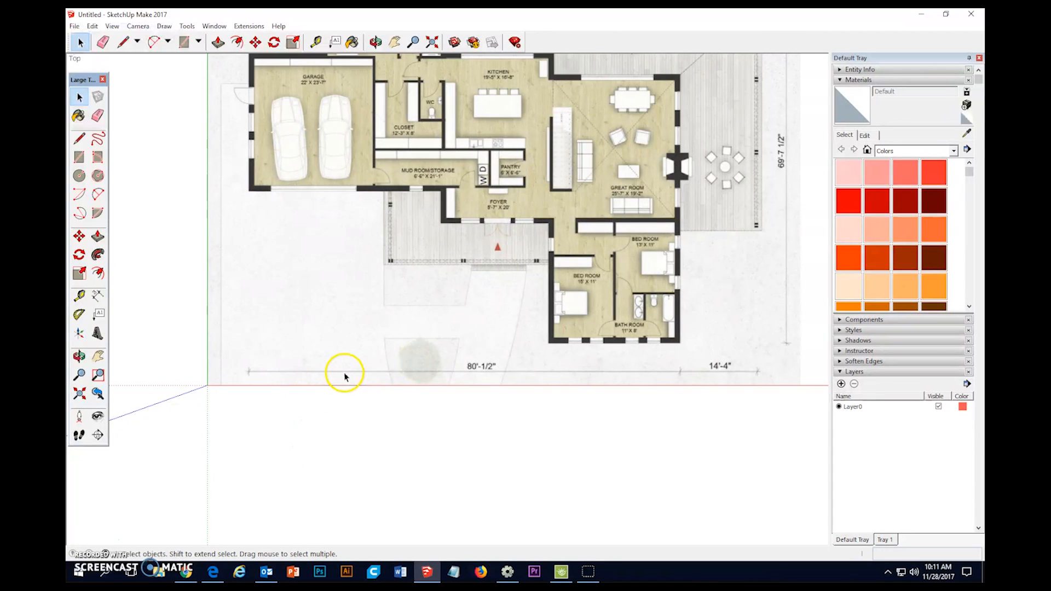
mouse_move(489, 372)
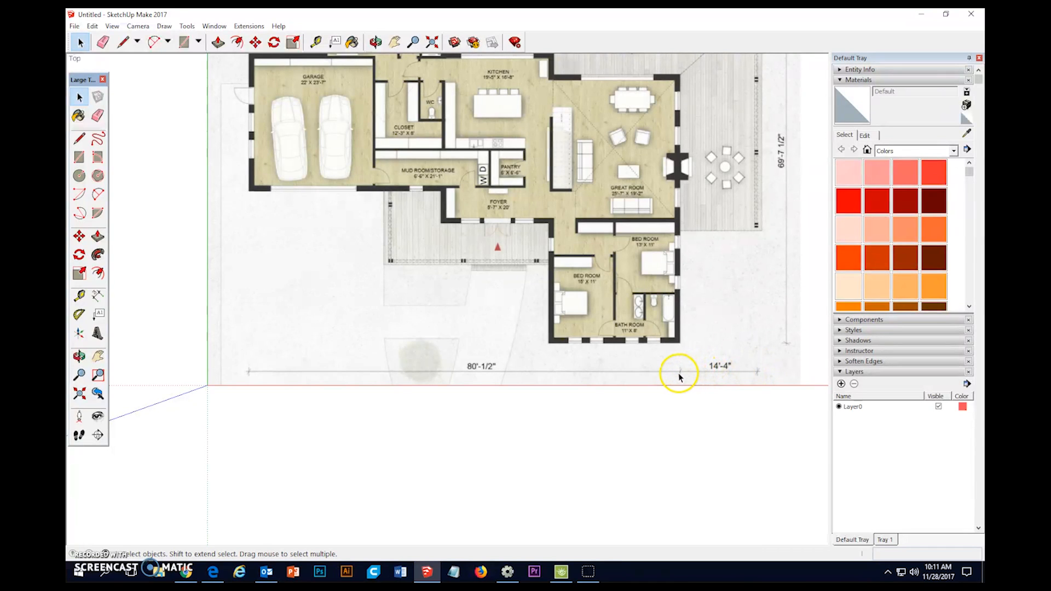
mouse_move(737, 221)
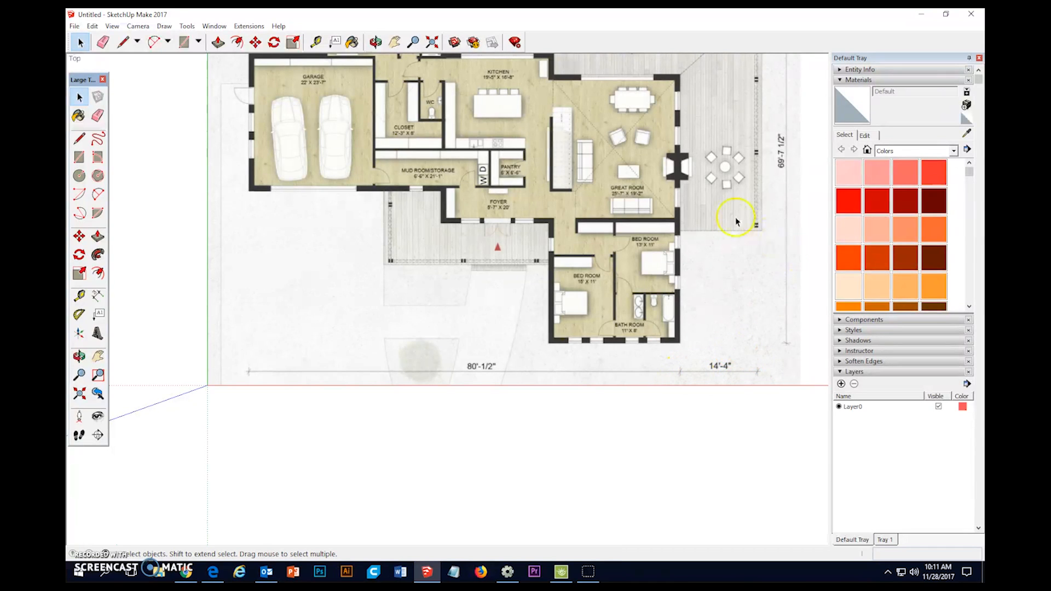
scroll(down, 3)
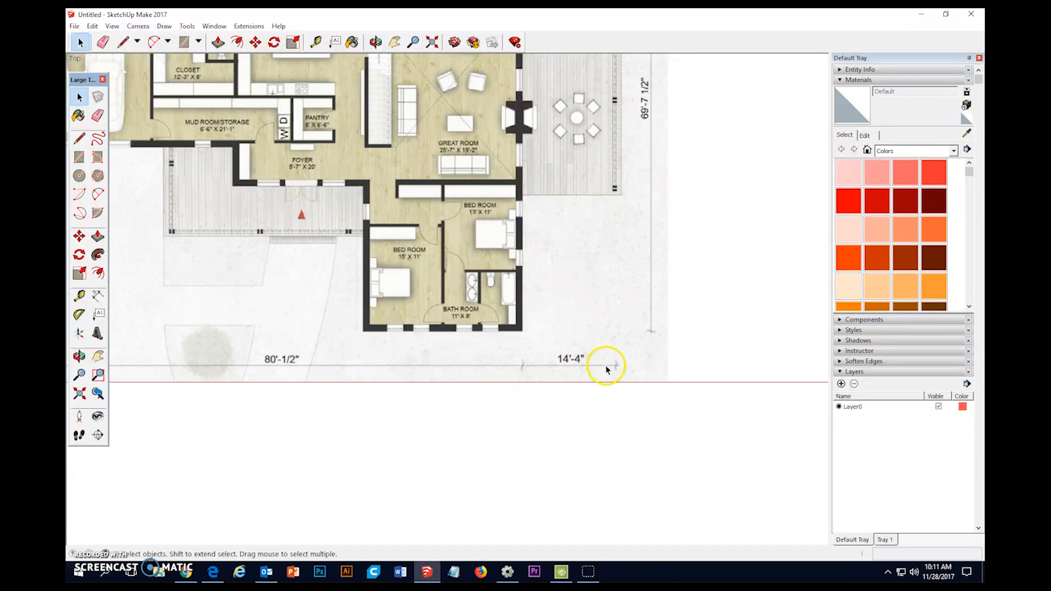
mouse_move(537, 369)
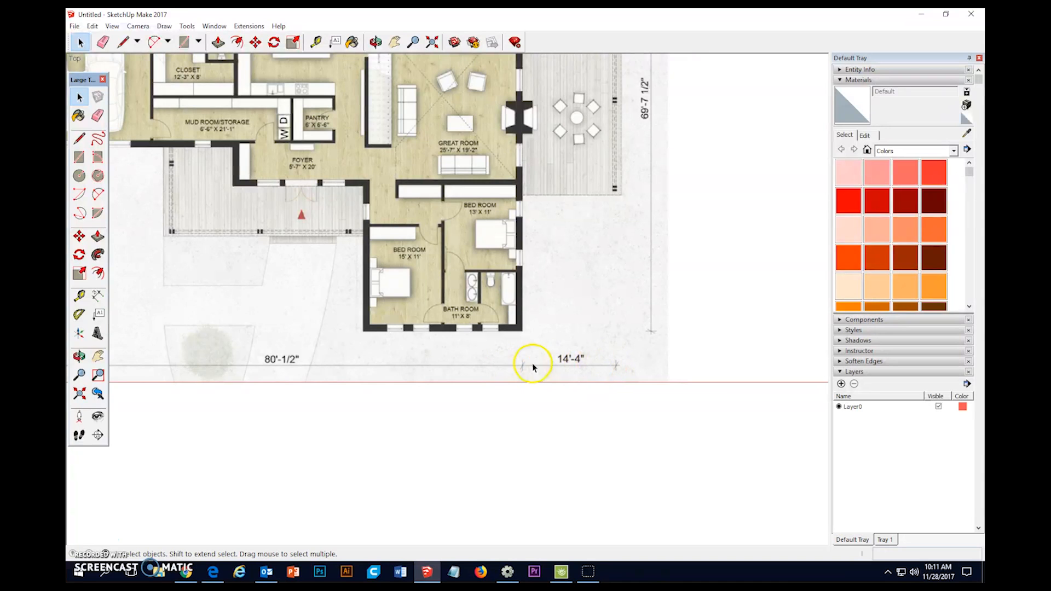
Tape Measure across the 14'-4" dimension line, enter 14'4 and confirm resizing the whole model.
click(79, 296)
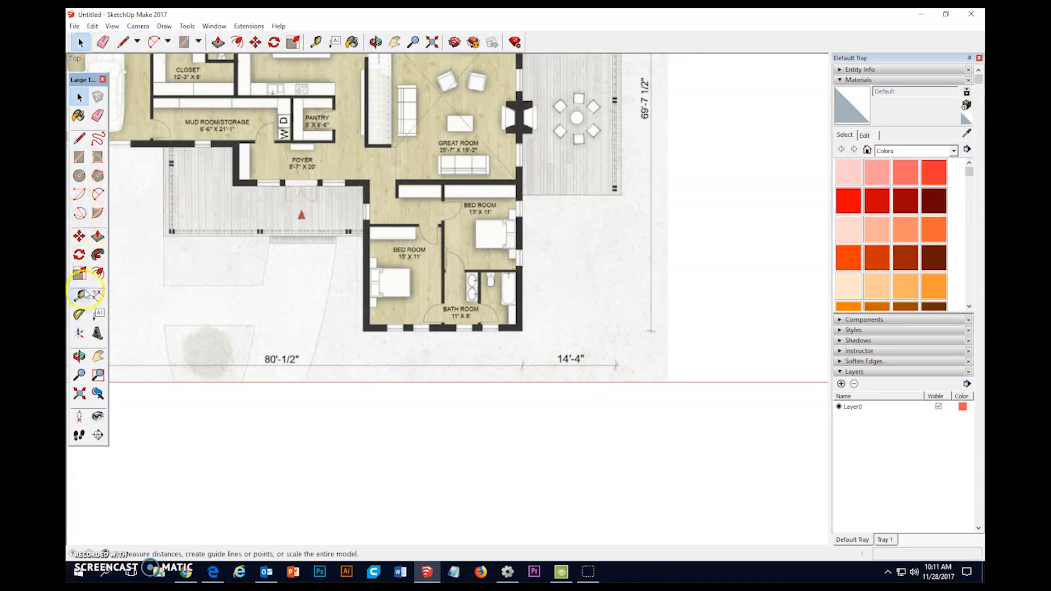
click(79, 296)
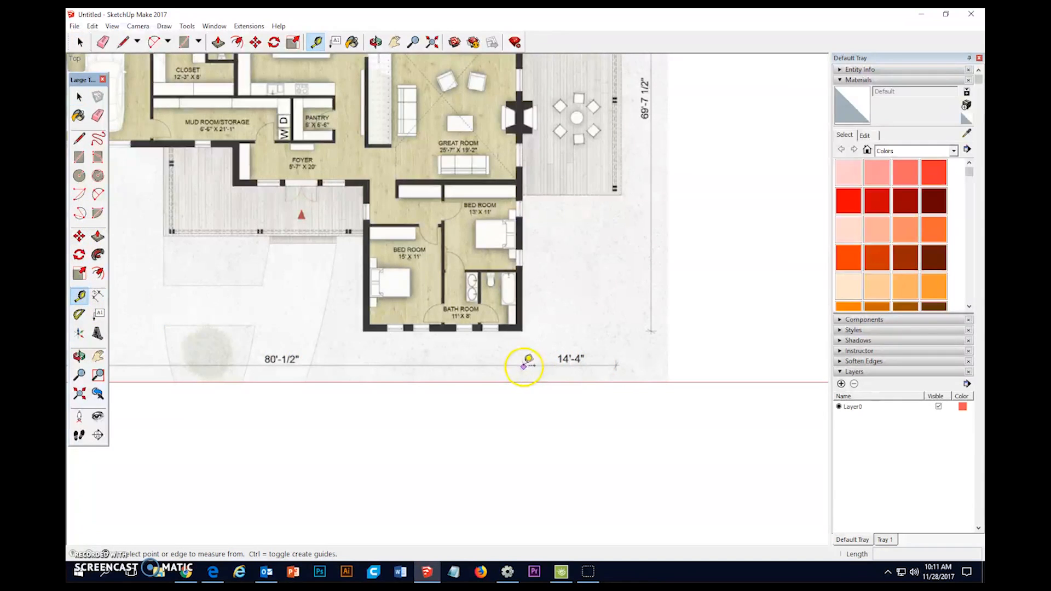
drag(523, 368, 610, 368)
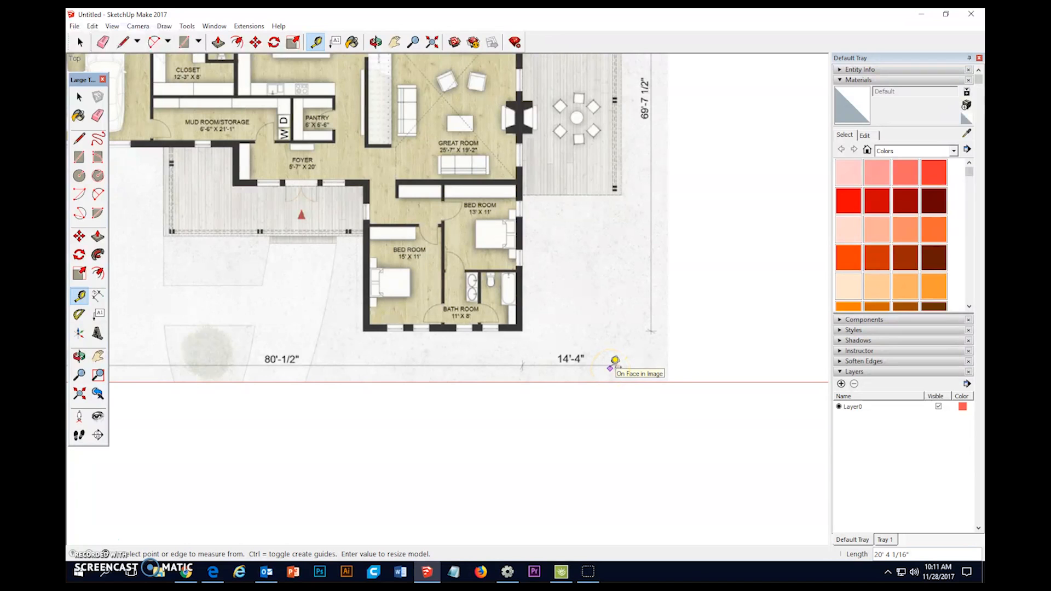
text(14'4)
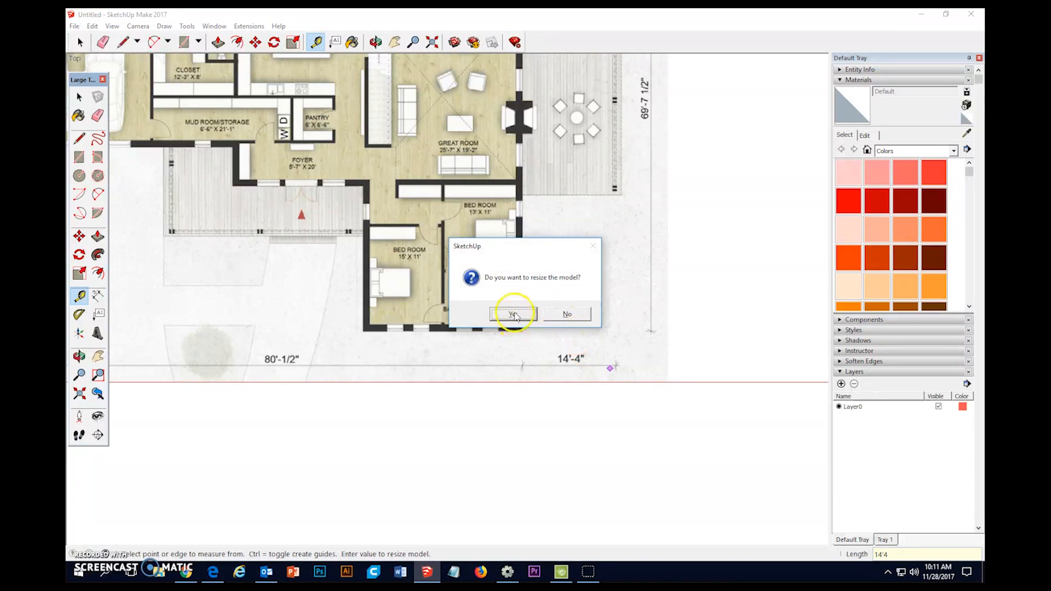
click(513, 314)
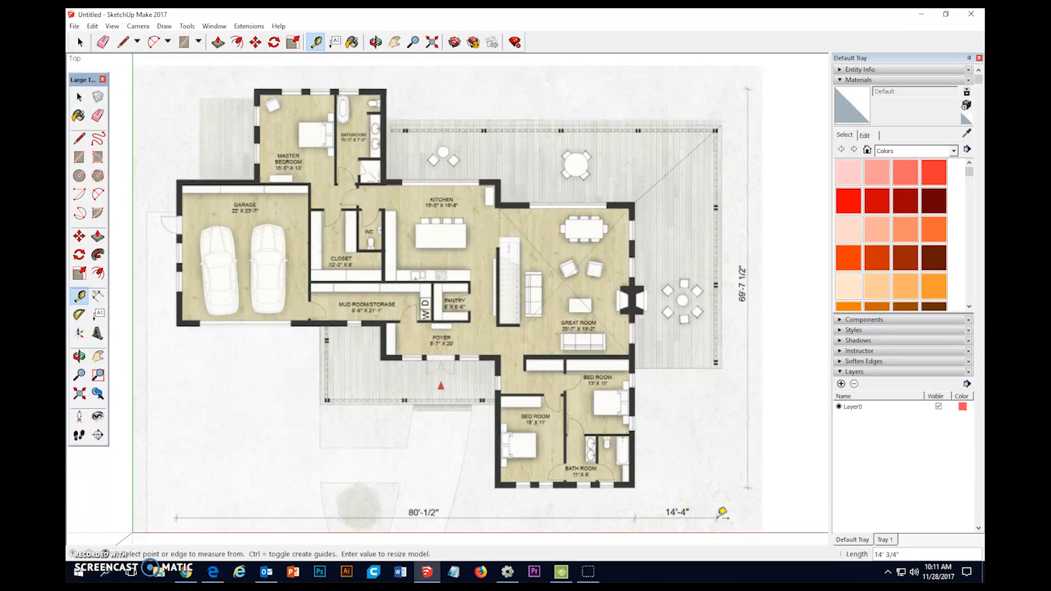
mouse_move(703, 516)
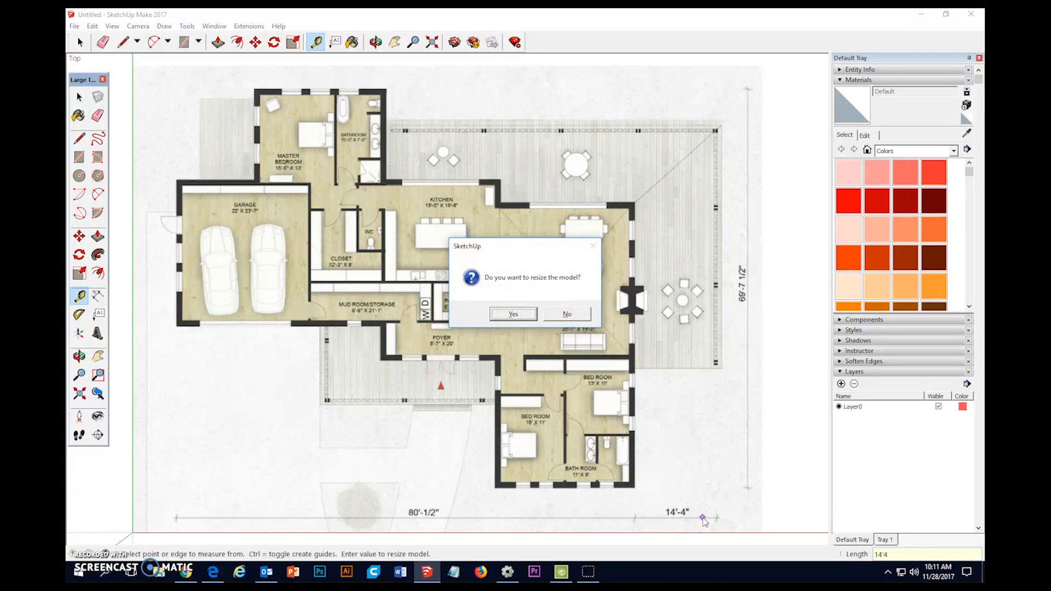
click(512, 314)
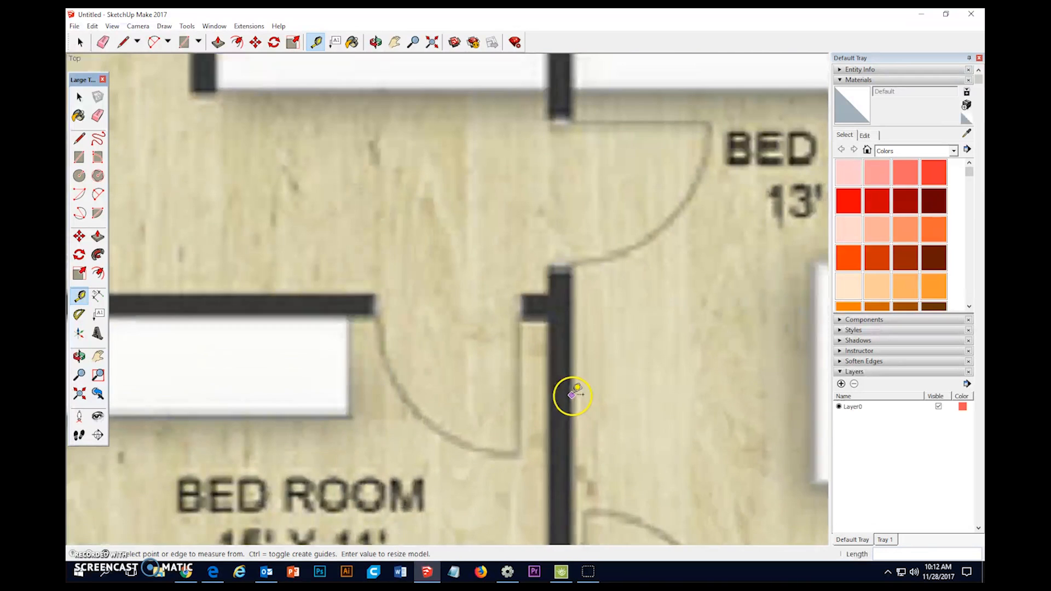
mouse_move(392, 307)
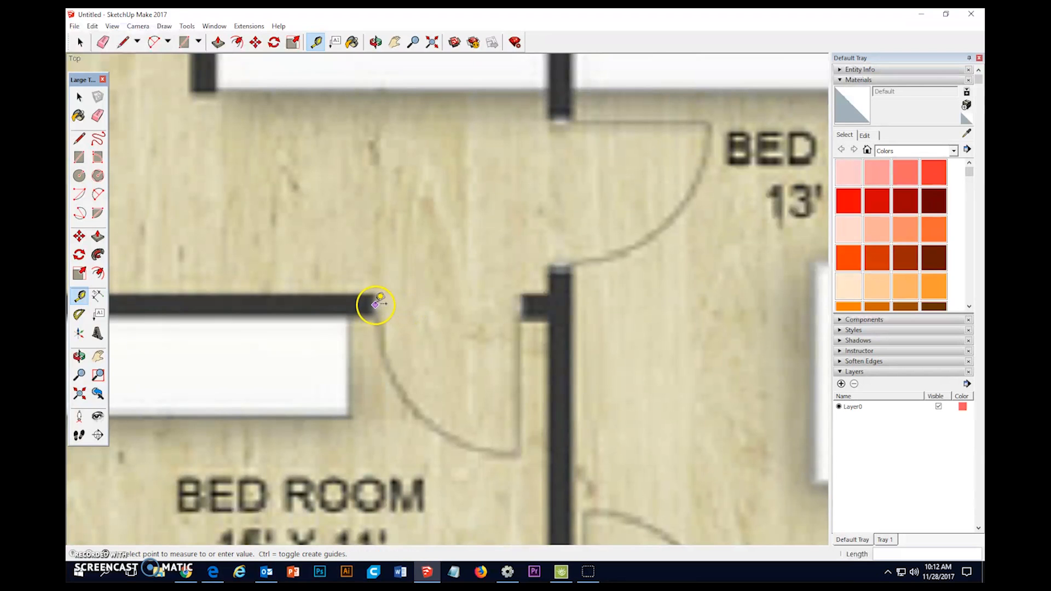
drag(375, 306, 524, 305)
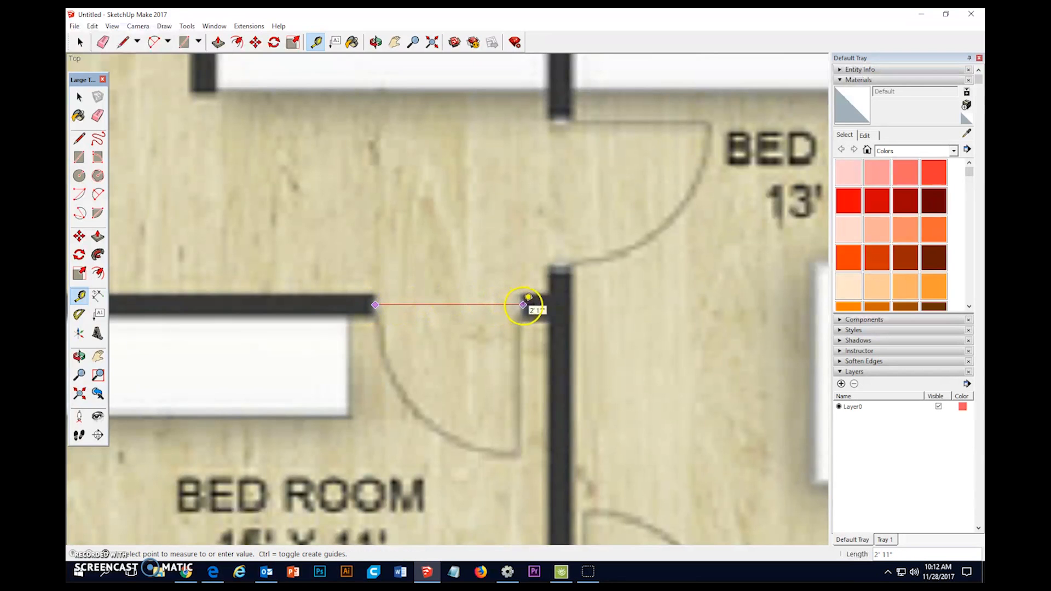
mouse_move(524, 305)
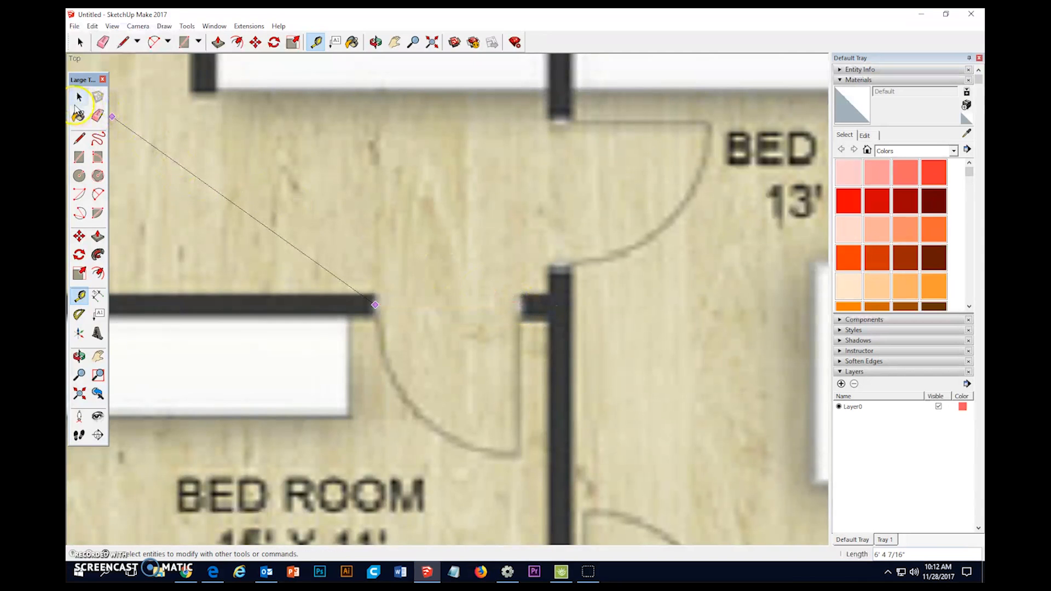
click(430, 43)
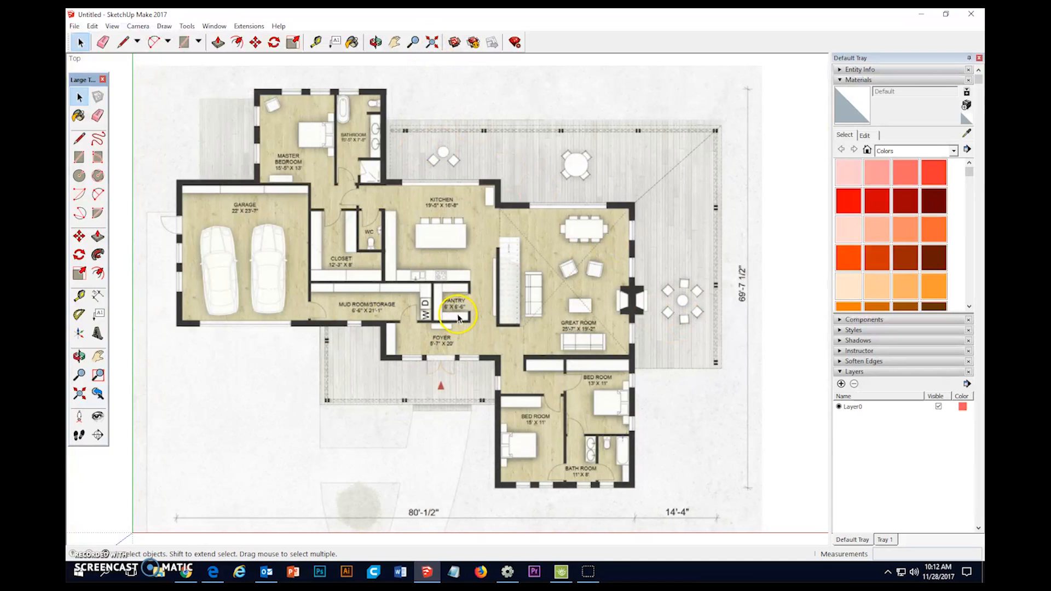
mouse_move(395, 348)
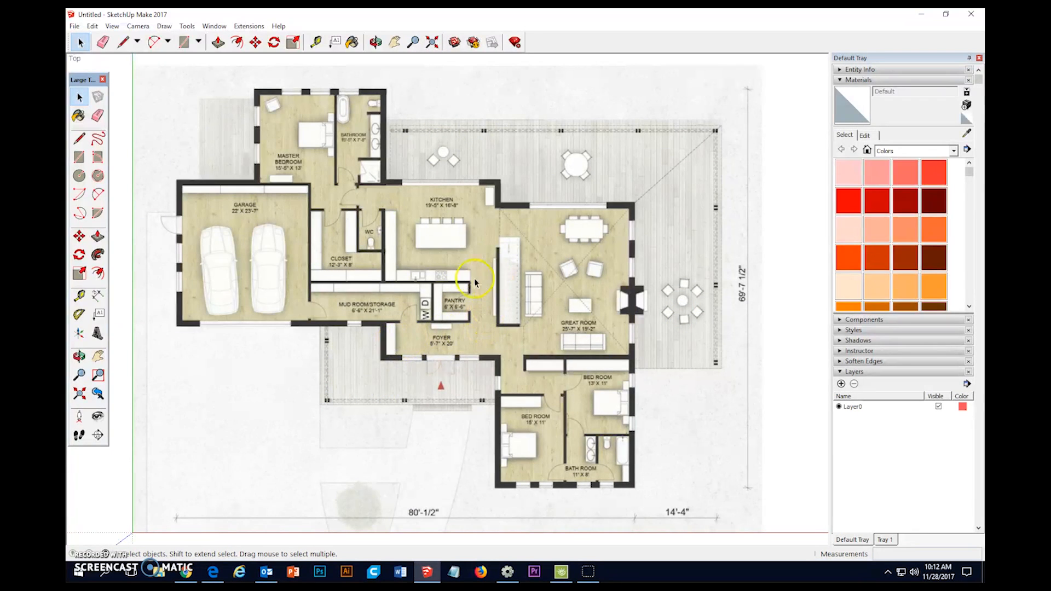
Right-click the floor plan image to reach its Explode command.
right_click(496, 282)
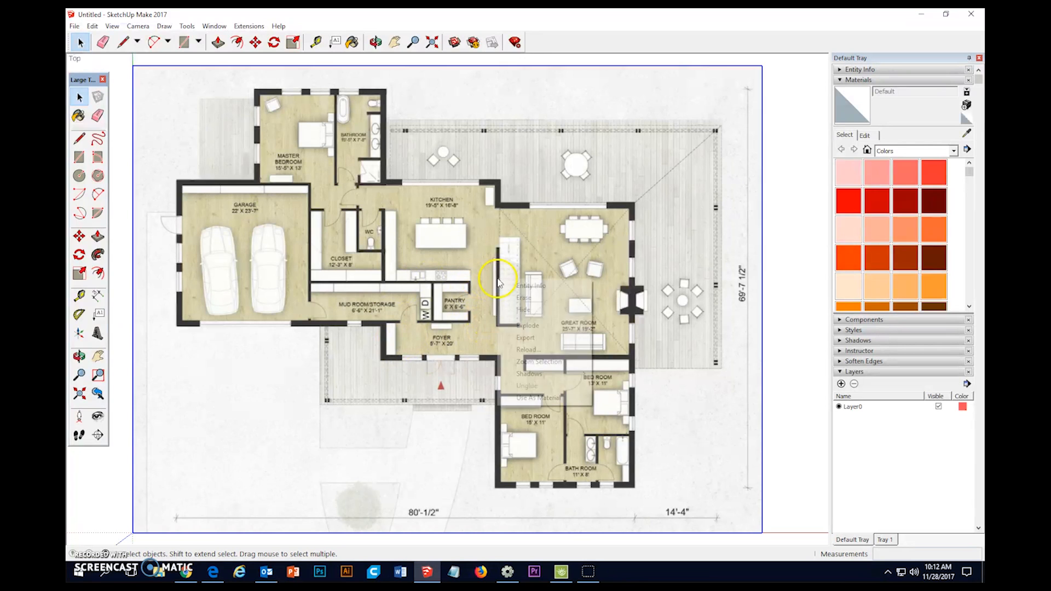
mouse_move(527, 385)
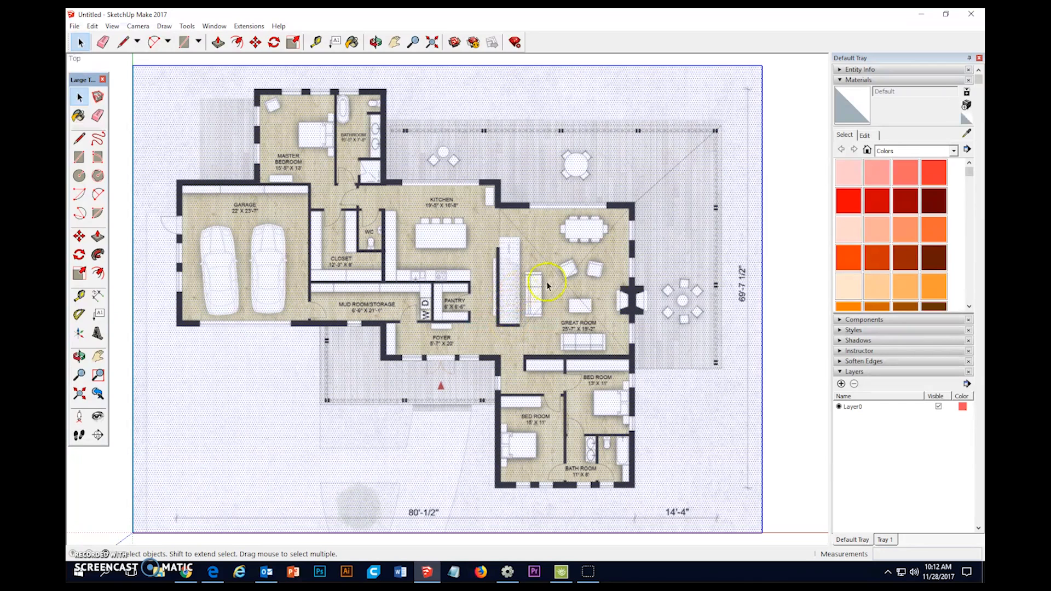
With Paint Bucket active, select the houseplan11-28 material from In Model and edit it.
click(79, 117)
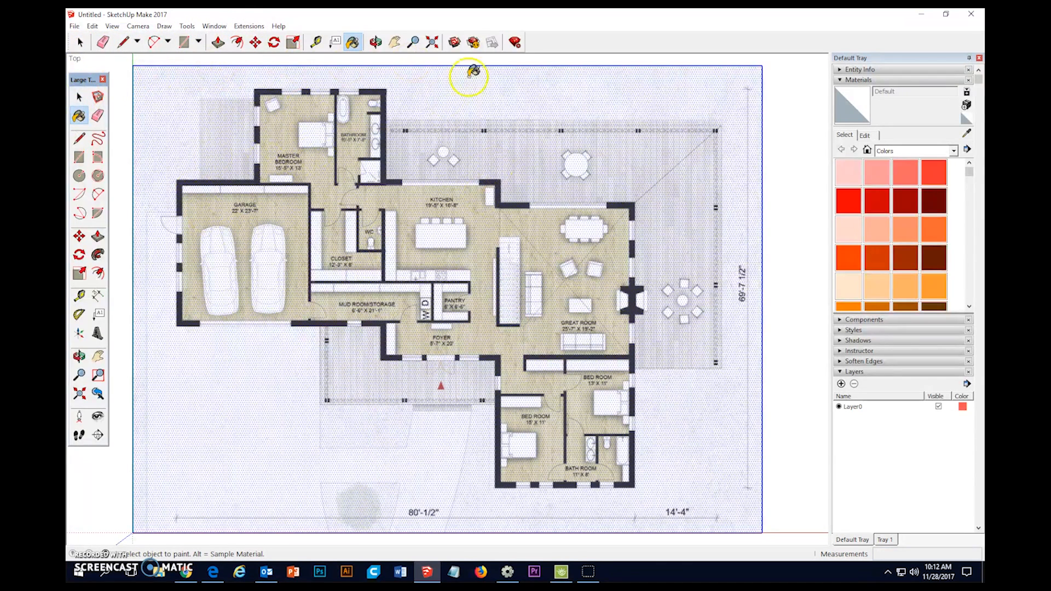
mouse_move(397, 224)
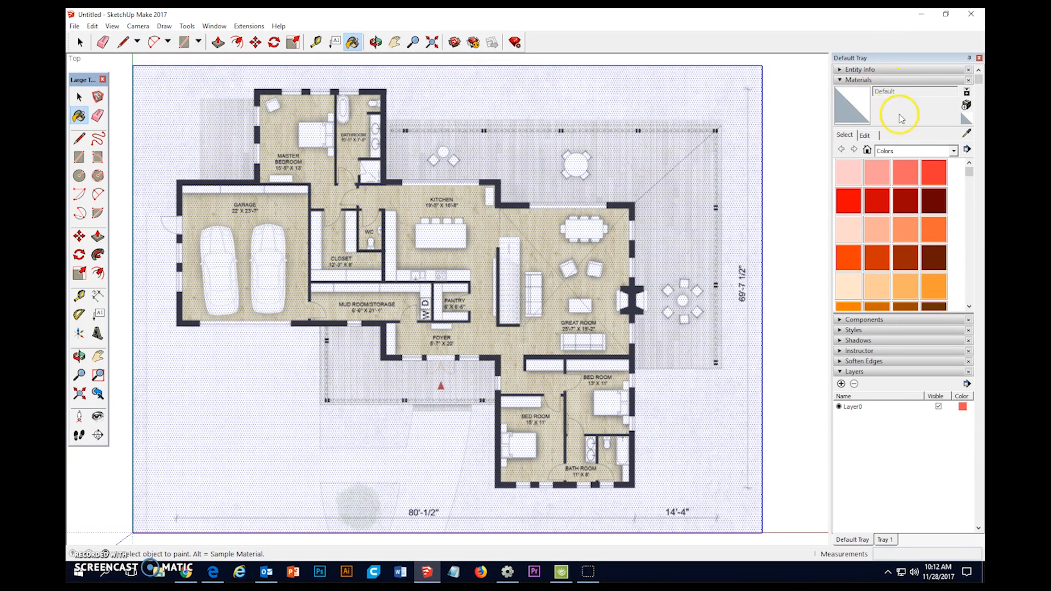
click(954, 150)
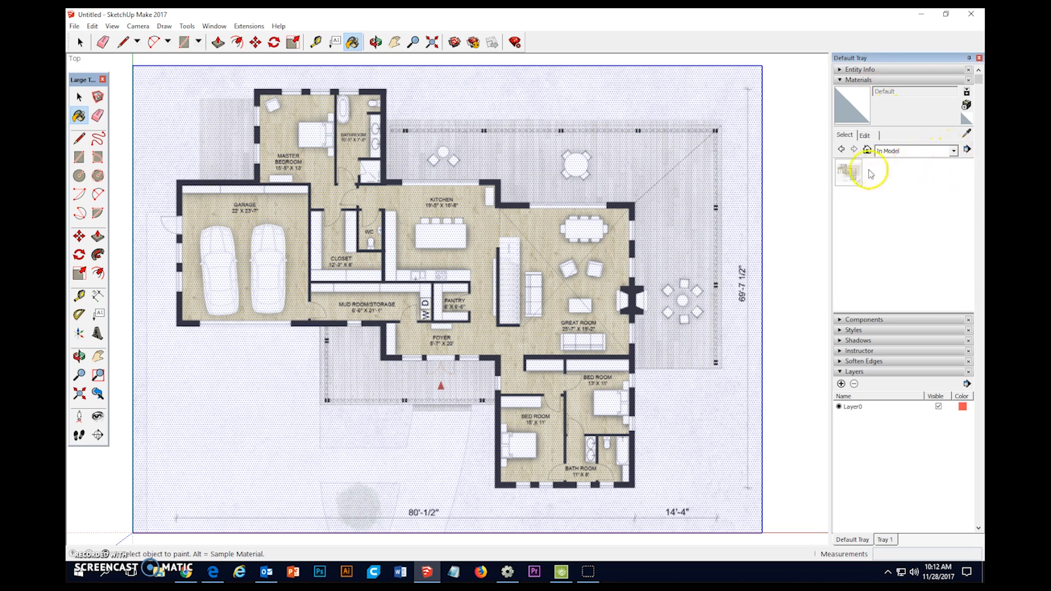
click(848, 173)
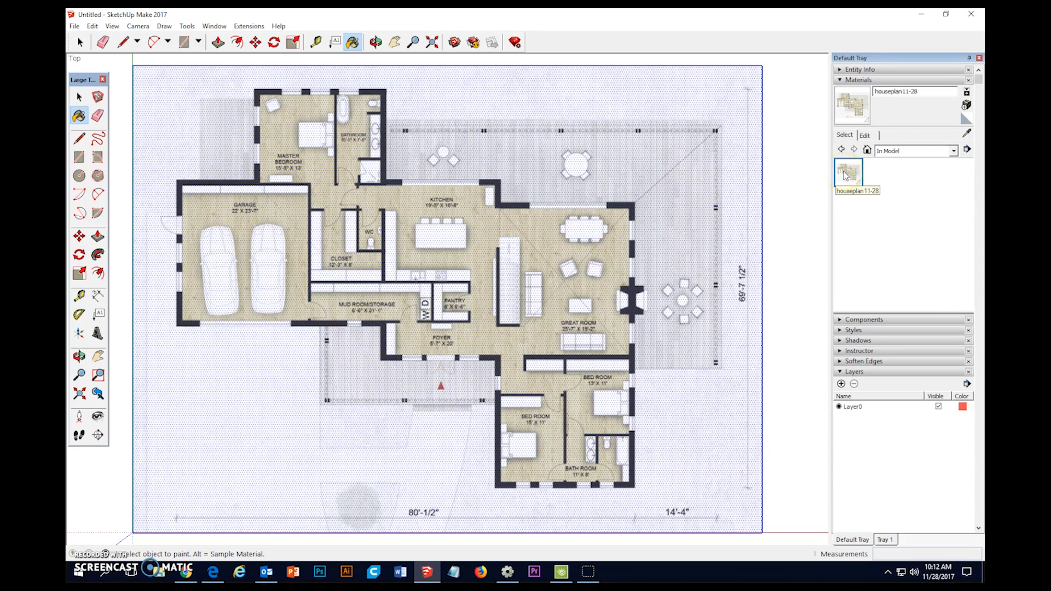
click(864, 135)
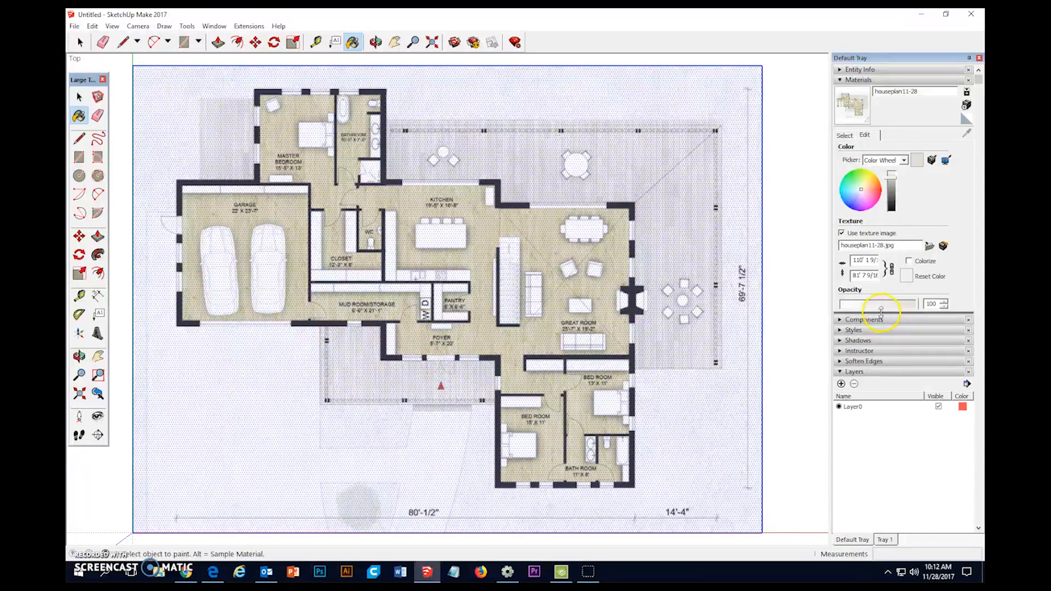
Drag the Opacity slider of houseplan11-28 down to 25 to fade the floor plan.
drag(882, 305, 872, 304)
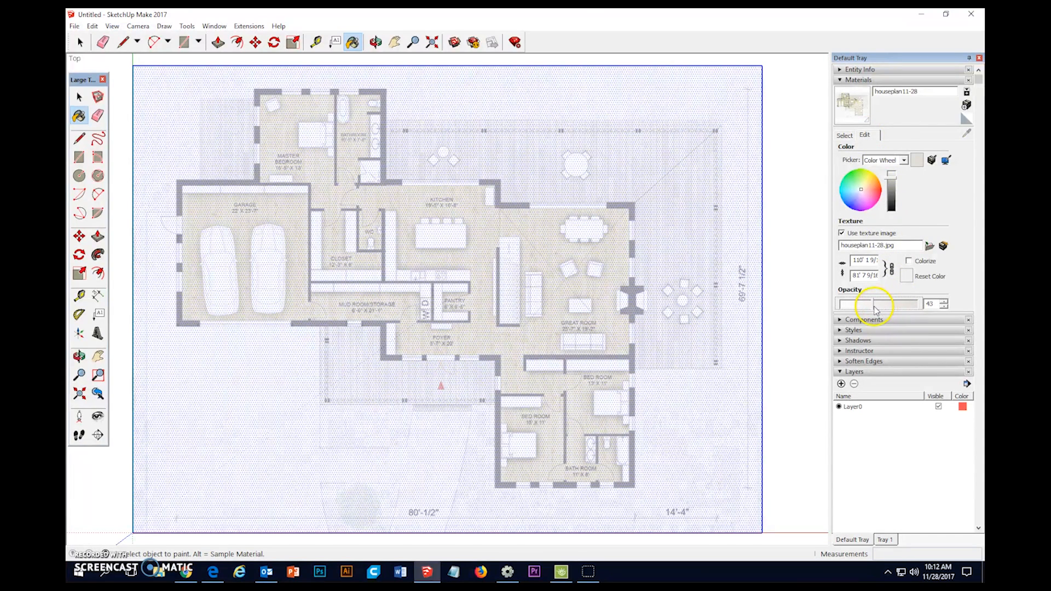
drag(885, 305, 862, 305)
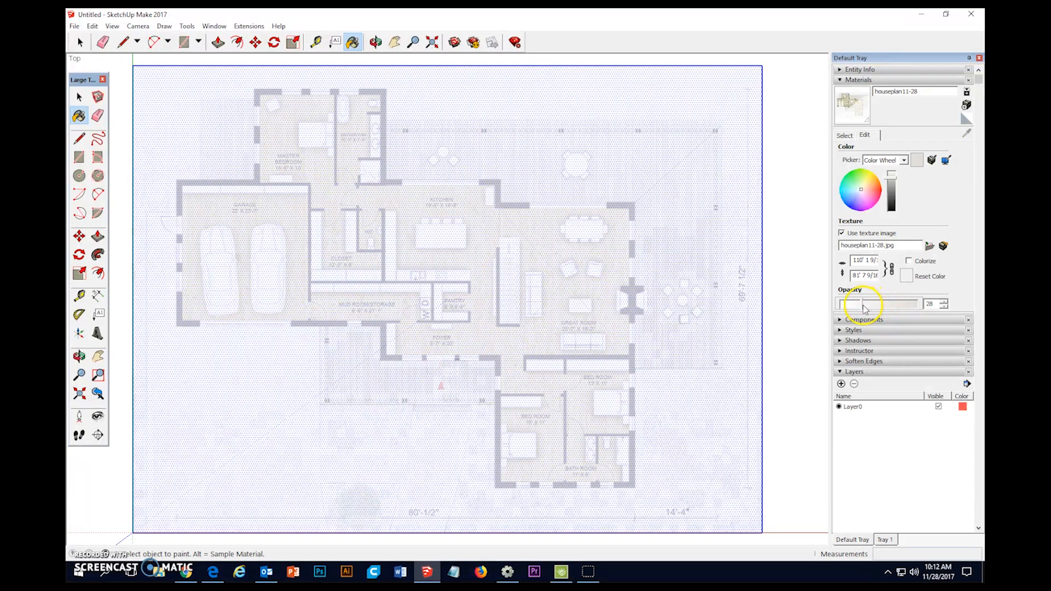
drag(853, 304, 866, 304)
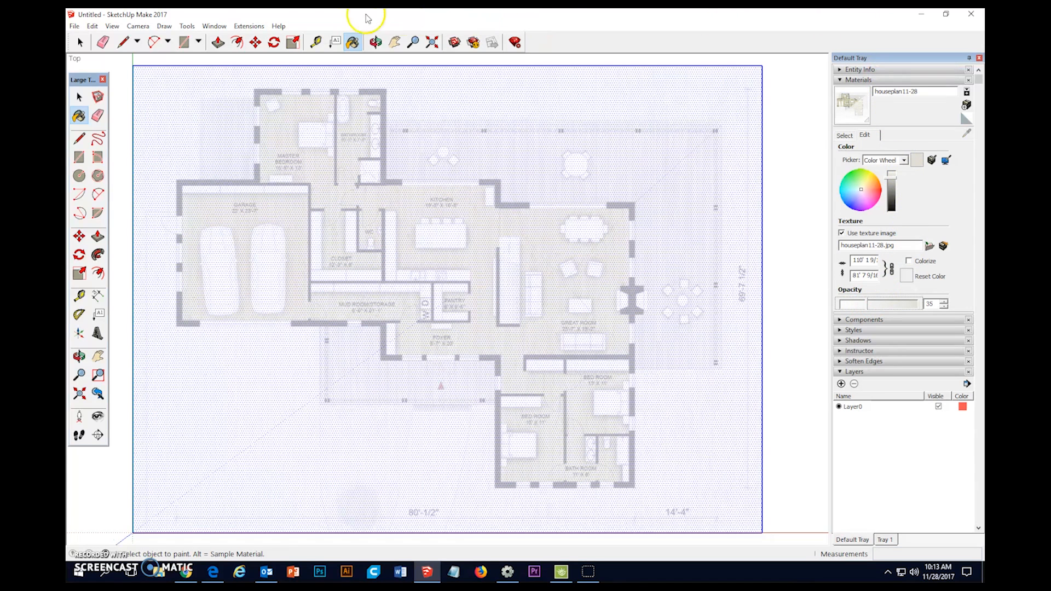
click(79, 98)
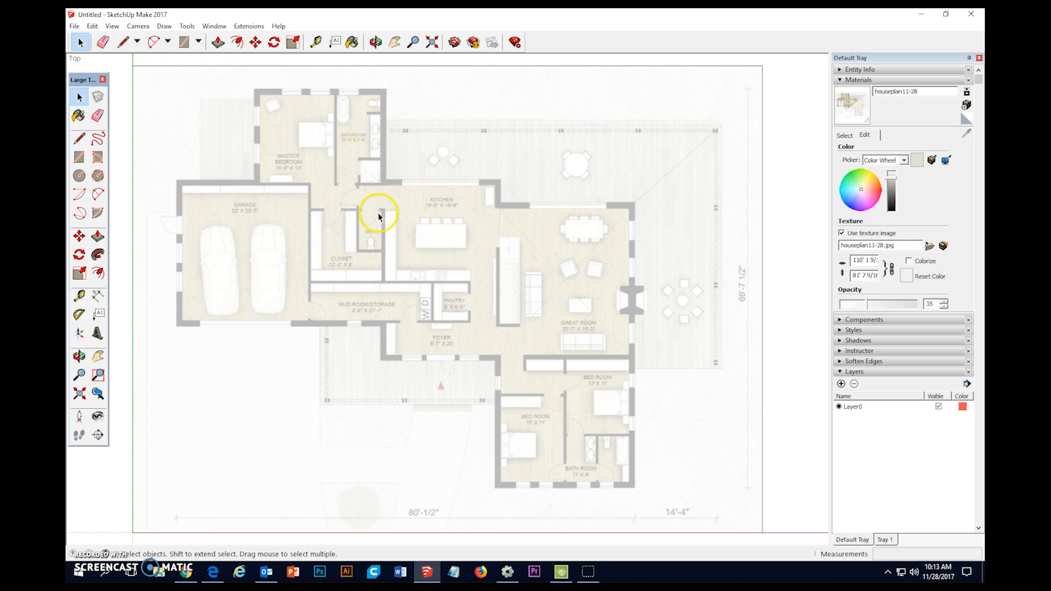
mouse_move(206, 331)
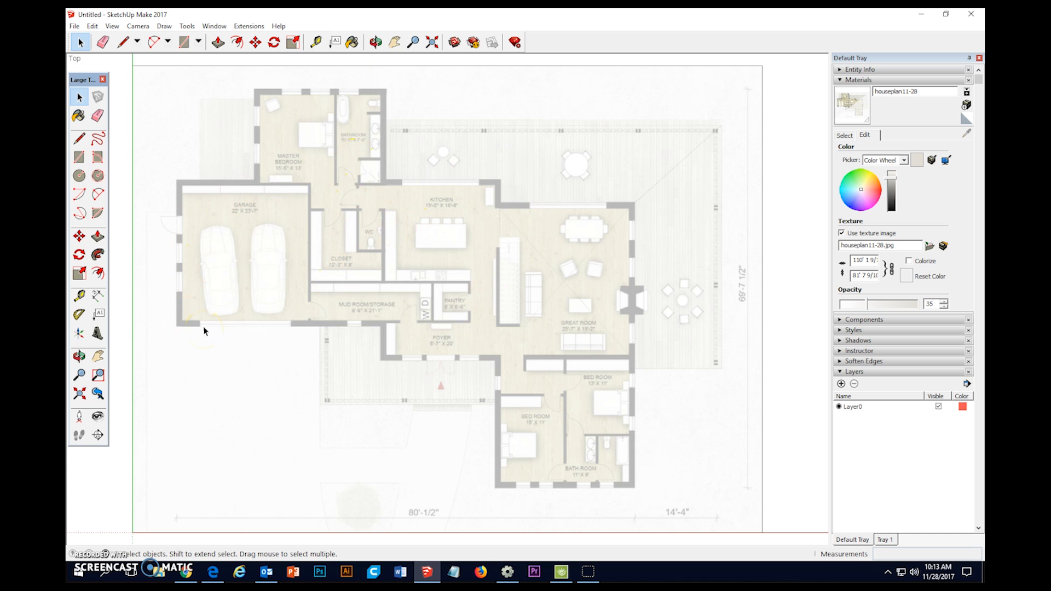